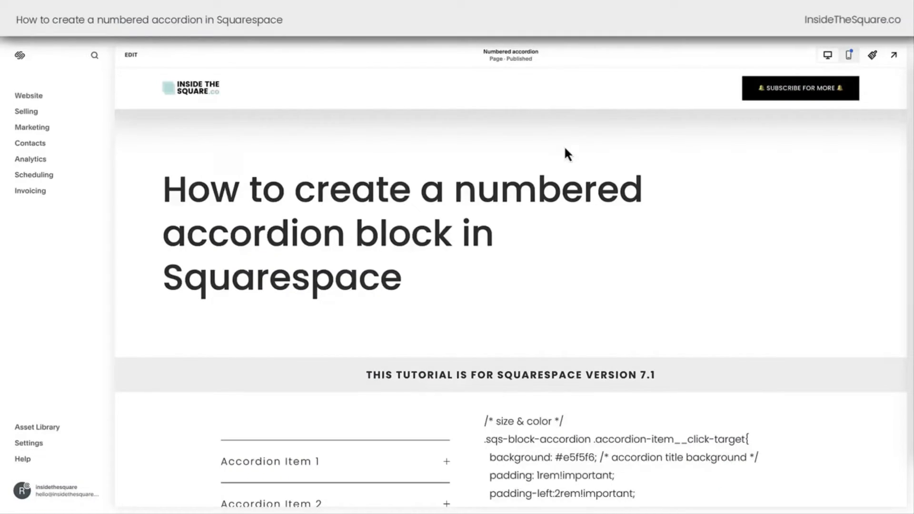
# Scroll the tutorial page, collapsing Accordion Item 1, down to the accordion CSS snippet
pyautogui.scroll(-3)
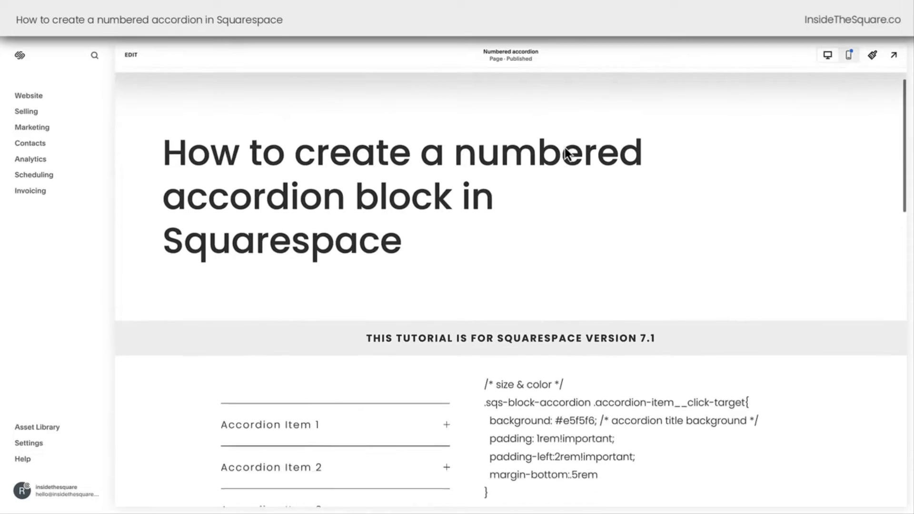
pyautogui.scroll(-3)
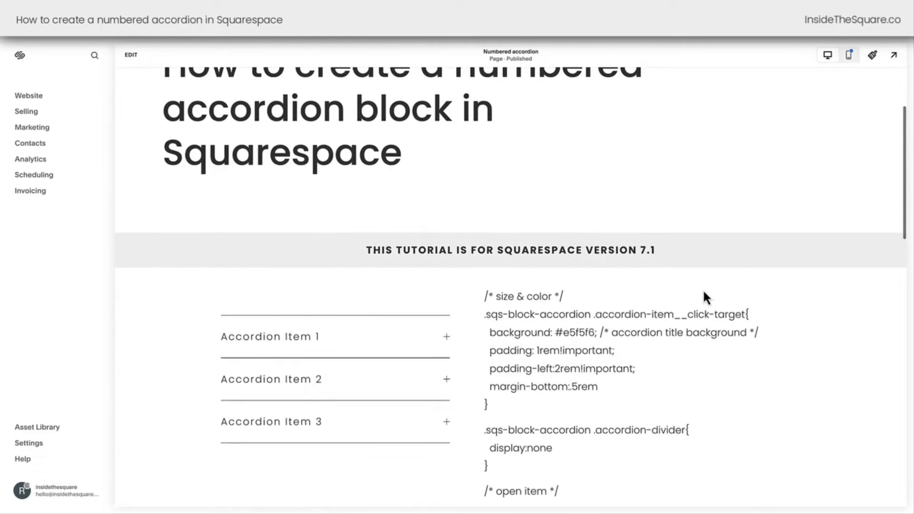
pyautogui.scroll(-3)
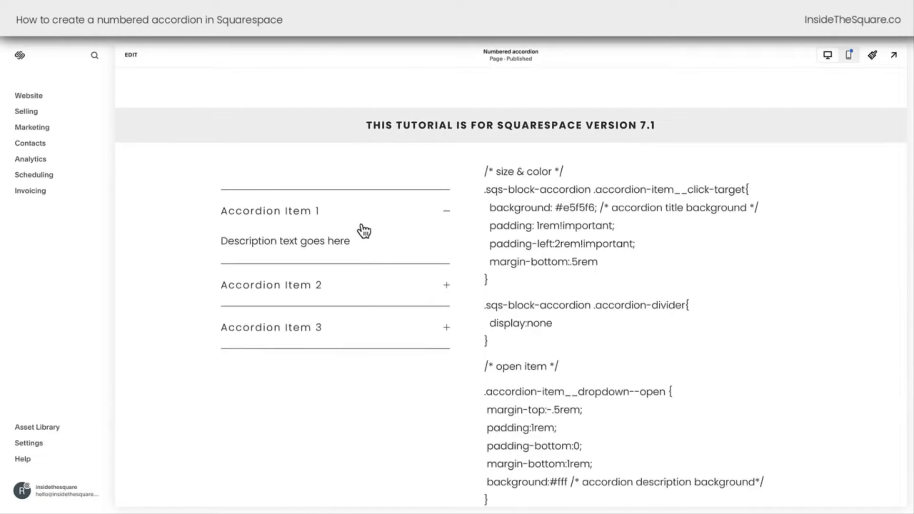
pyautogui.click(270, 285)
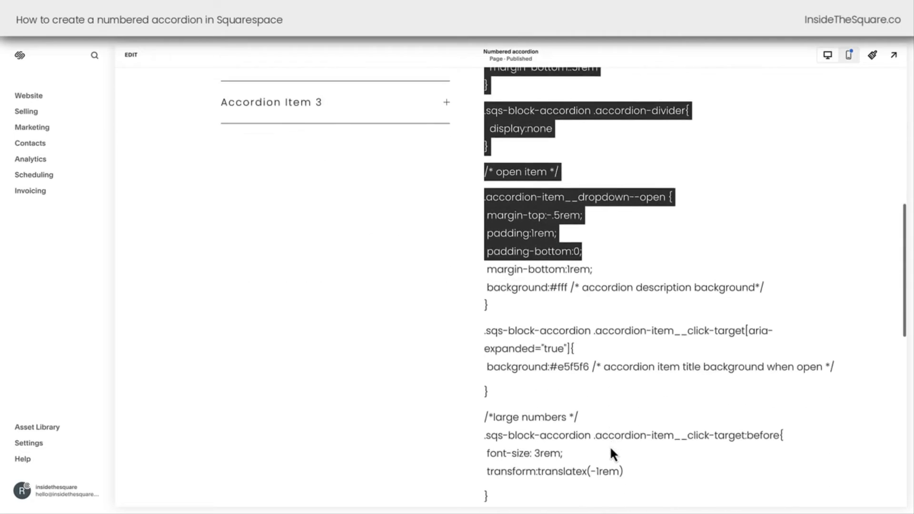
pyautogui.scroll(-3)
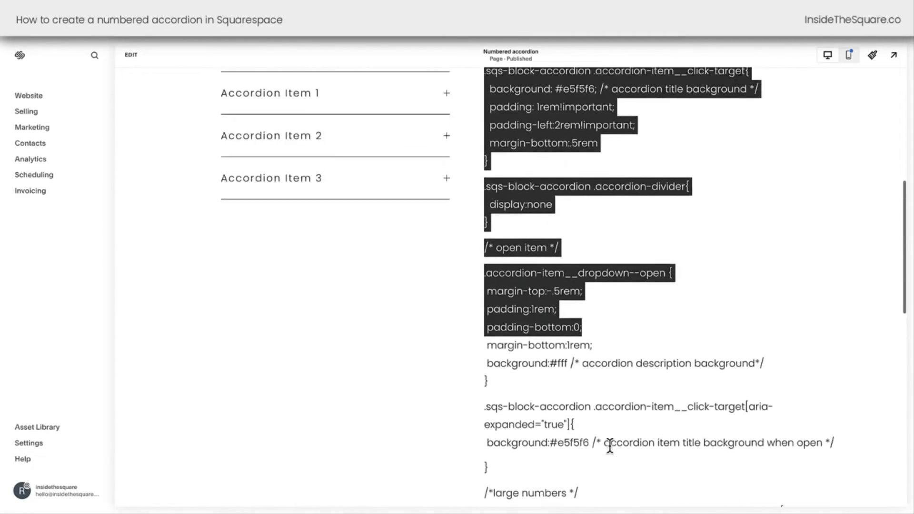
pyautogui.scroll(-3)
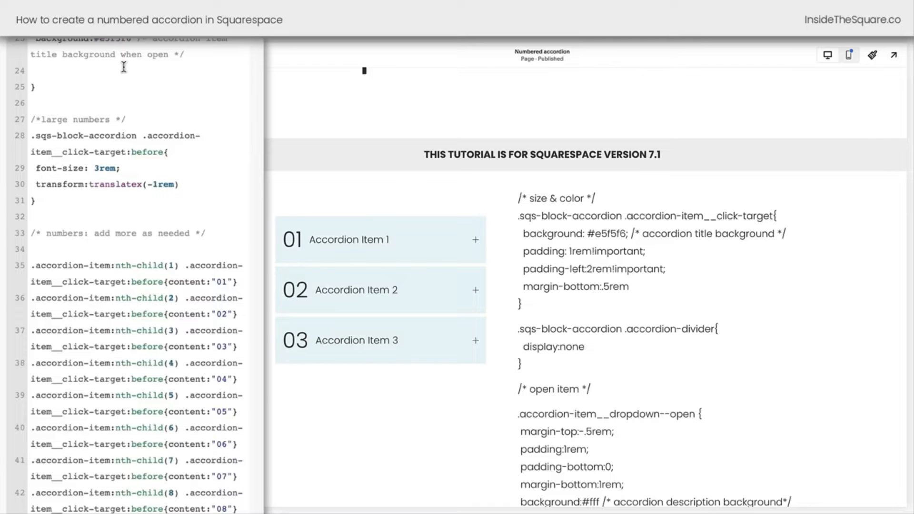
# Replace the accordion title background #e5f5f6 on line 3 with pink
pyautogui.scroll(-3)
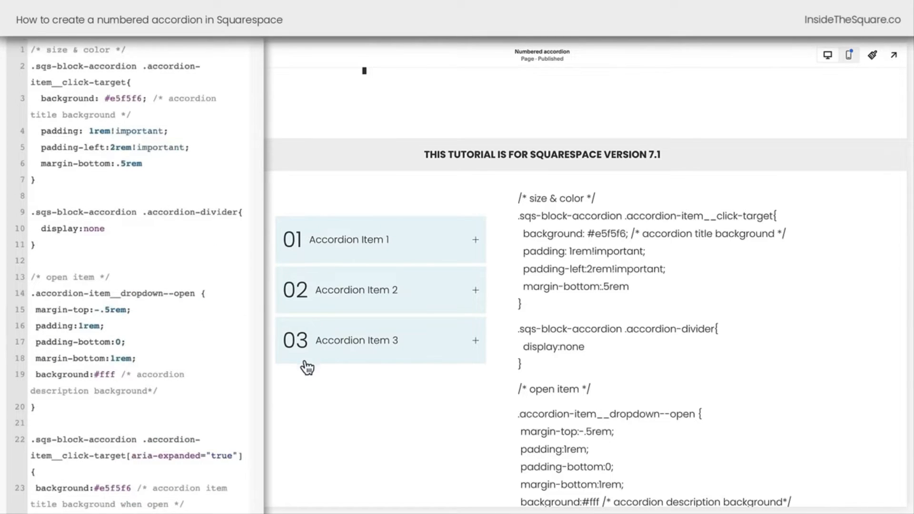
pyautogui.moveTo(382, 285)
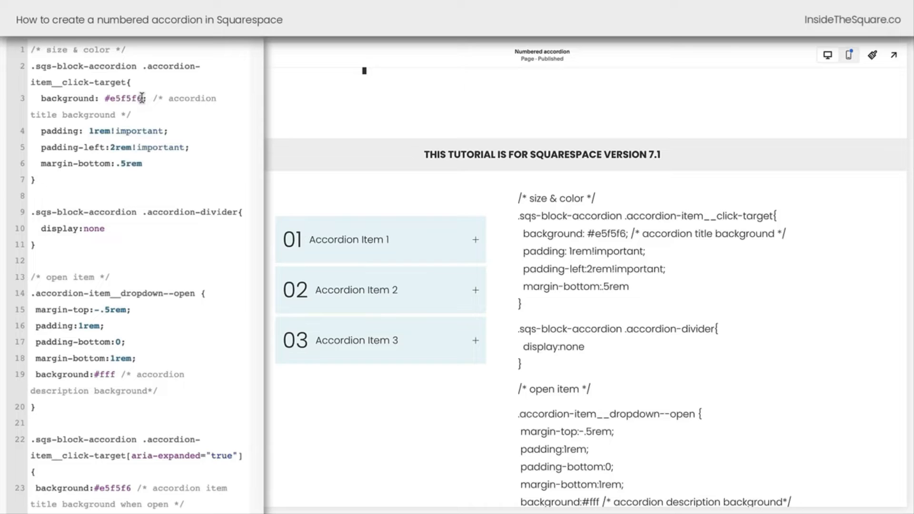
pyautogui.doubleClick(122, 98)
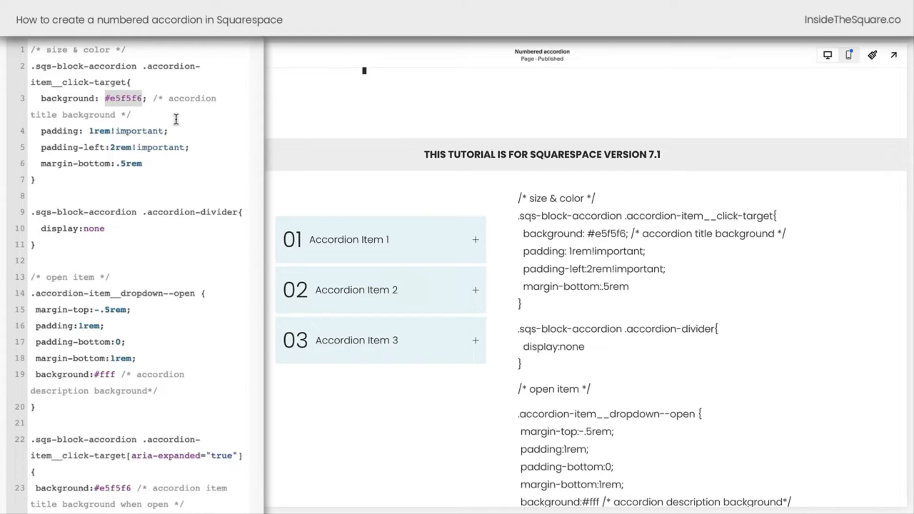
pyautogui.write('pink')
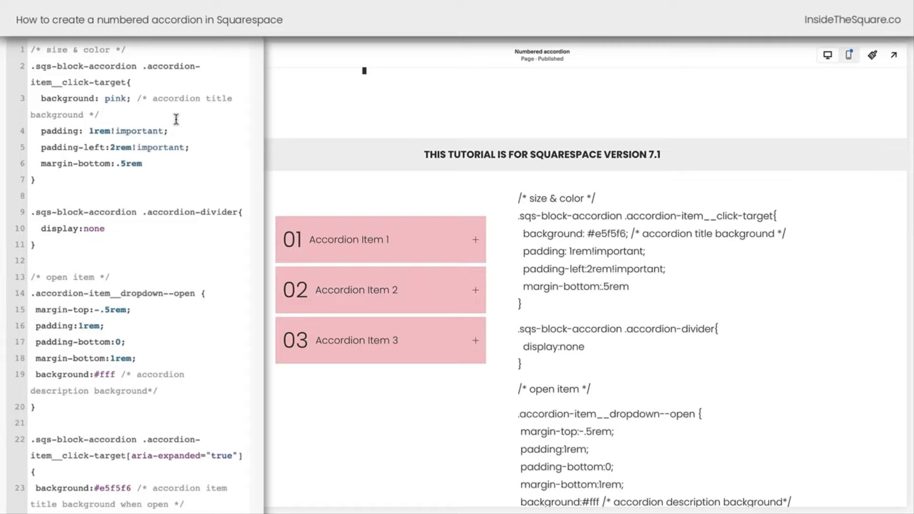
# Open Accordion Item 1 and set the open title background to #efefef, replacing mintcream
pyautogui.click(361, 239)
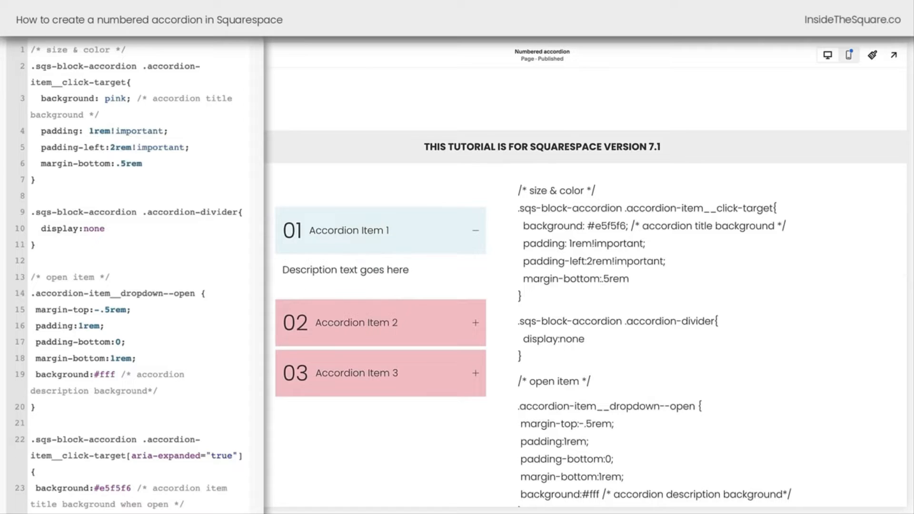
pyautogui.doubleClick(114, 488)
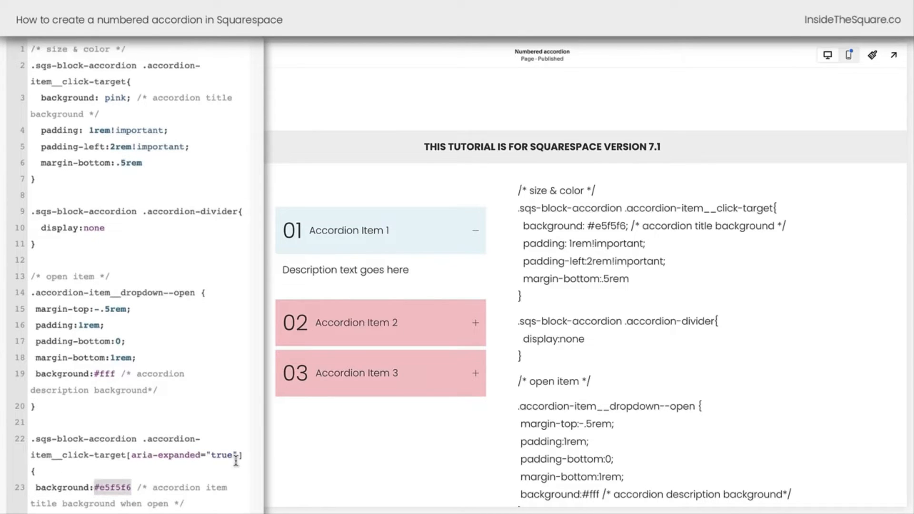
pyautogui.write('mintcream')
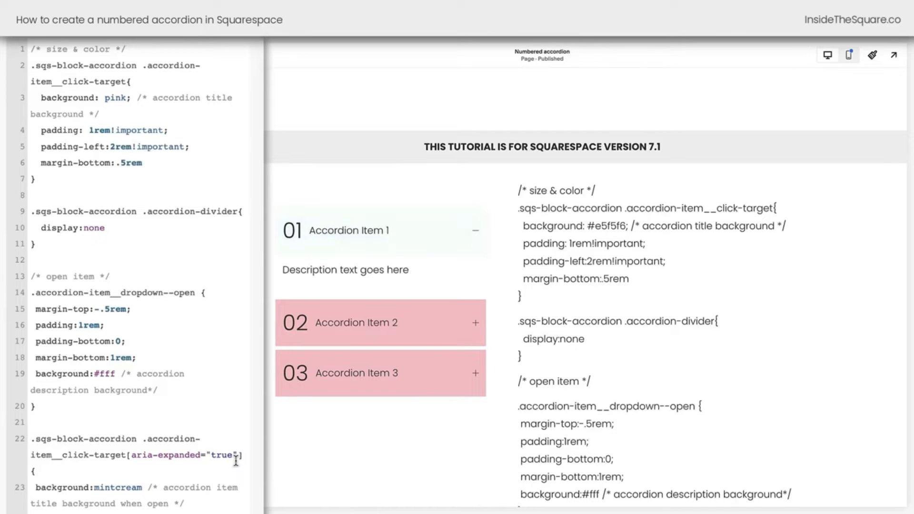
pyautogui.doubleClick(117, 488)
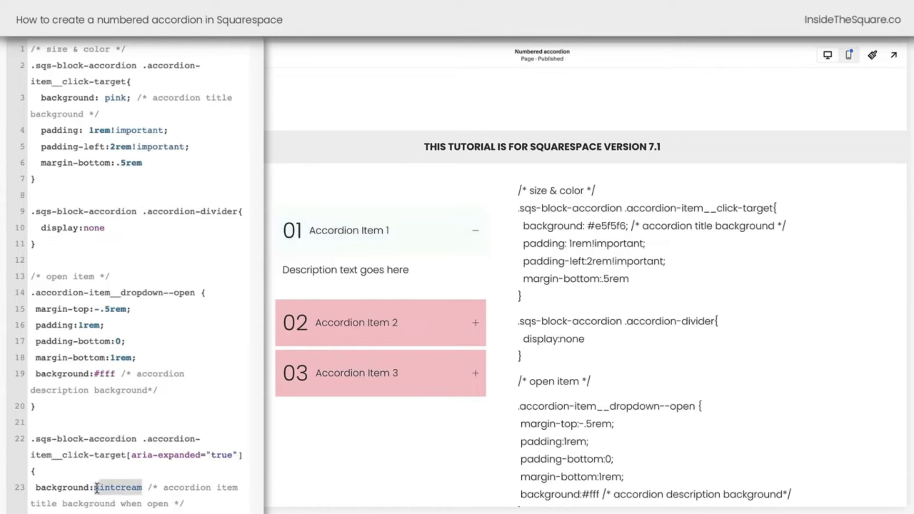
pyautogui.write('#efefef')
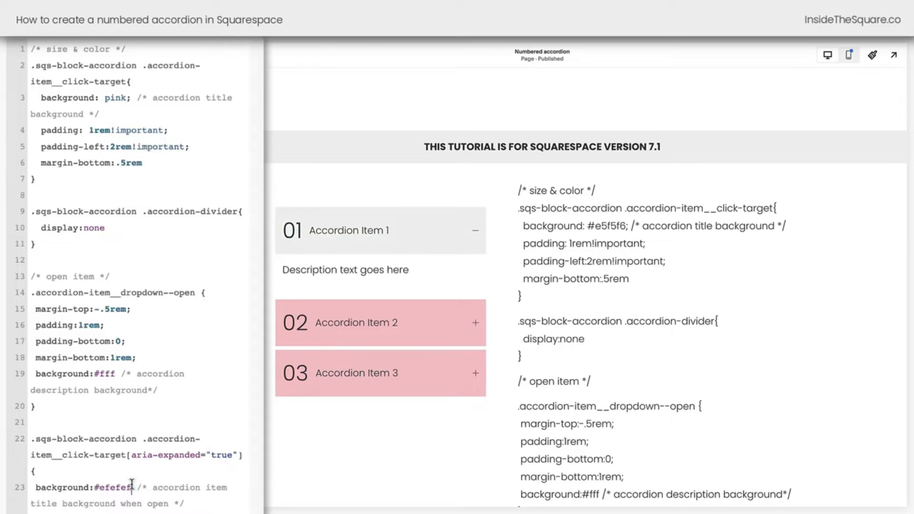
pyautogui.moveTo(166, 471)
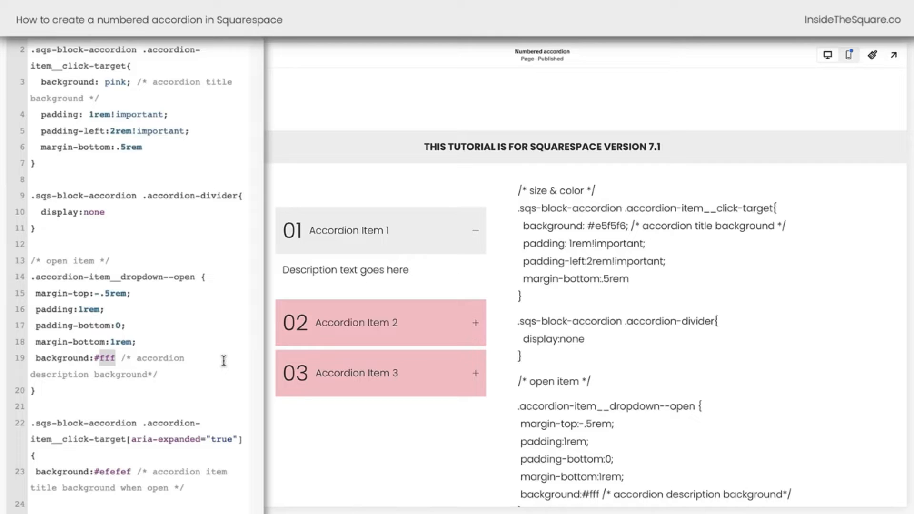
# Set the open description background to #efefef and expand the first item to preview it
pyautogui.write('efefef')
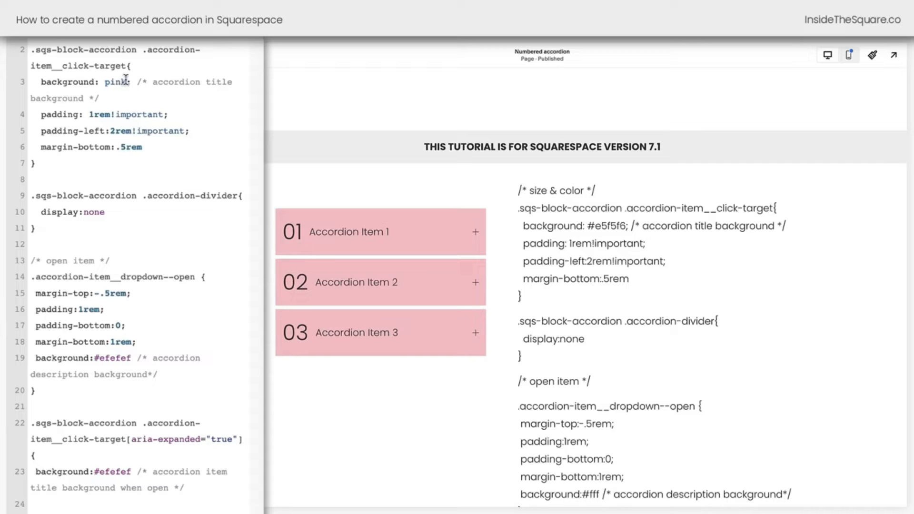
pyautogui.doubleClick(115, 81)
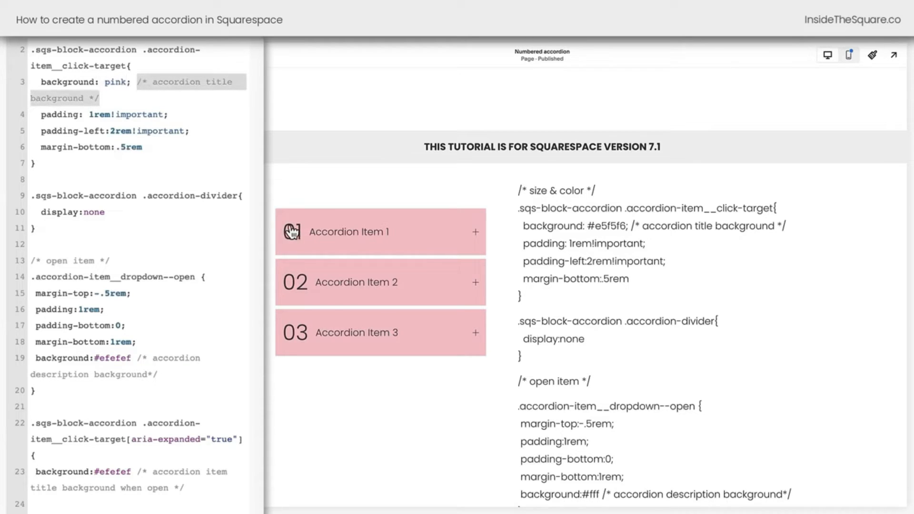
pyautogui.click(380, 231)
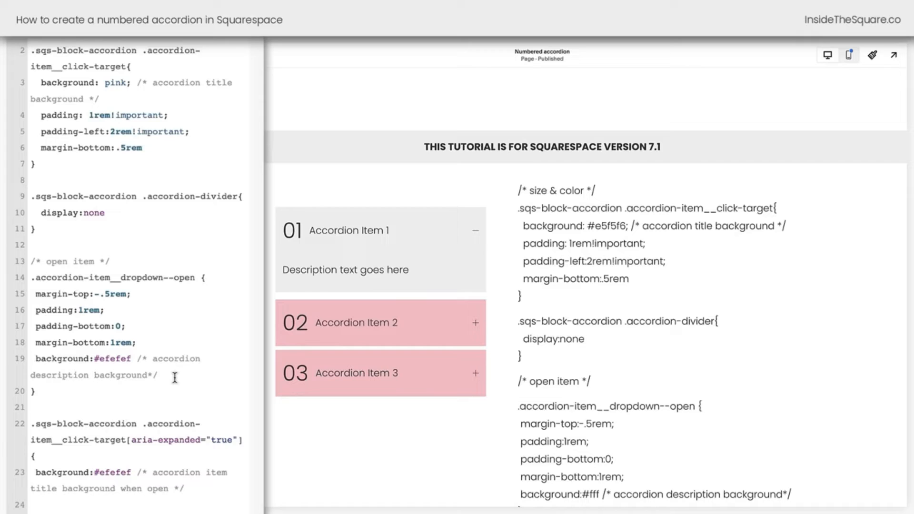
pyautogui.moveTo(309, 242)
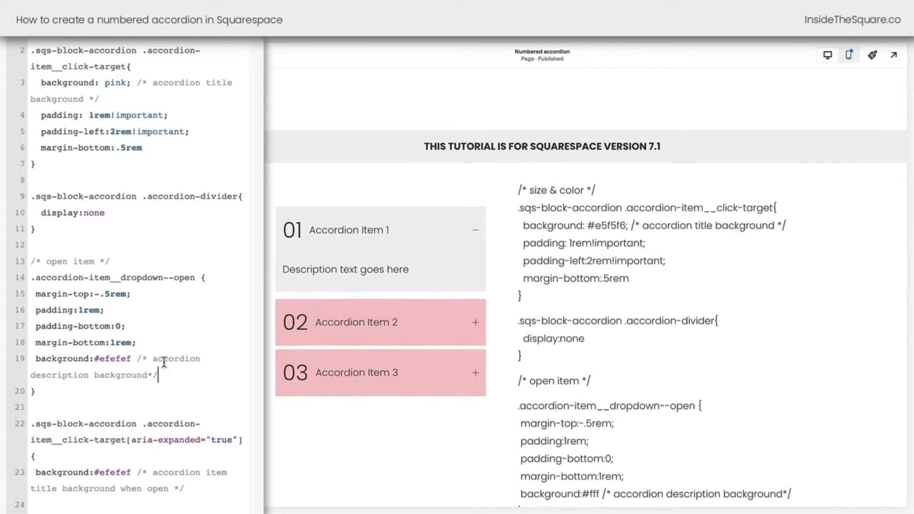
# In the numbers rule, replace the 3rem font size and add background #FFF and padding 5px
pyautogui.scroll(-3)
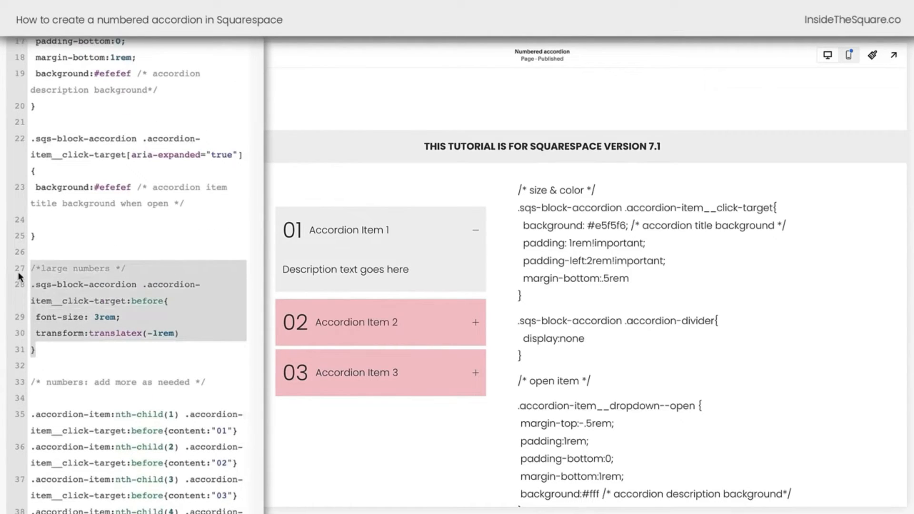
pyautogui.click(122, 319)
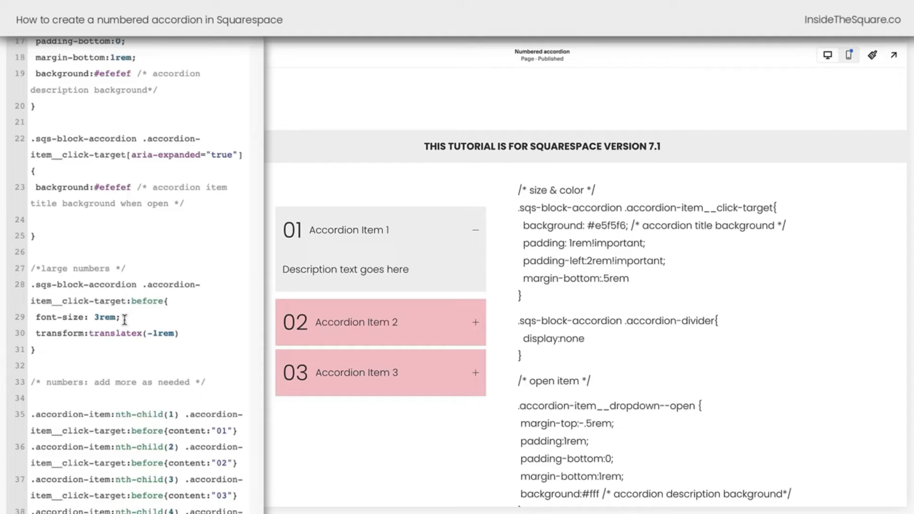
pyautogui.doubleClick(101, 317)
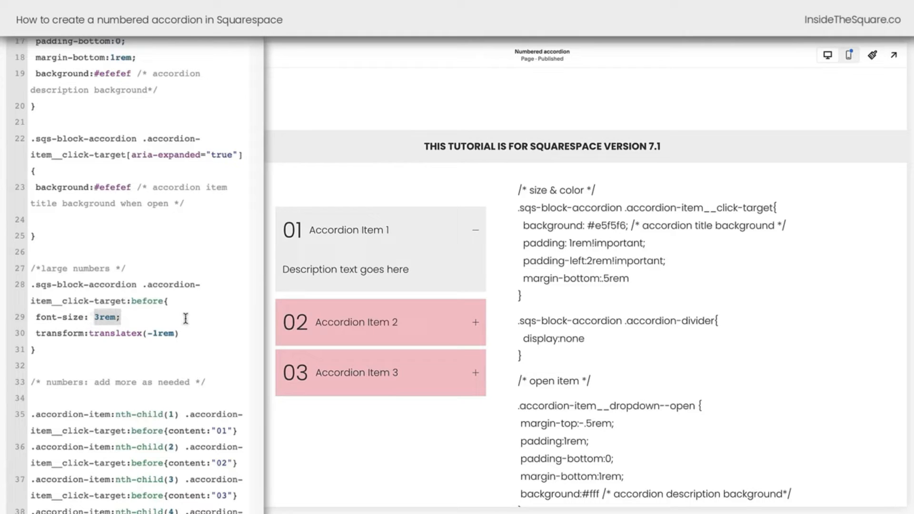
pyautogui.write('50px;')
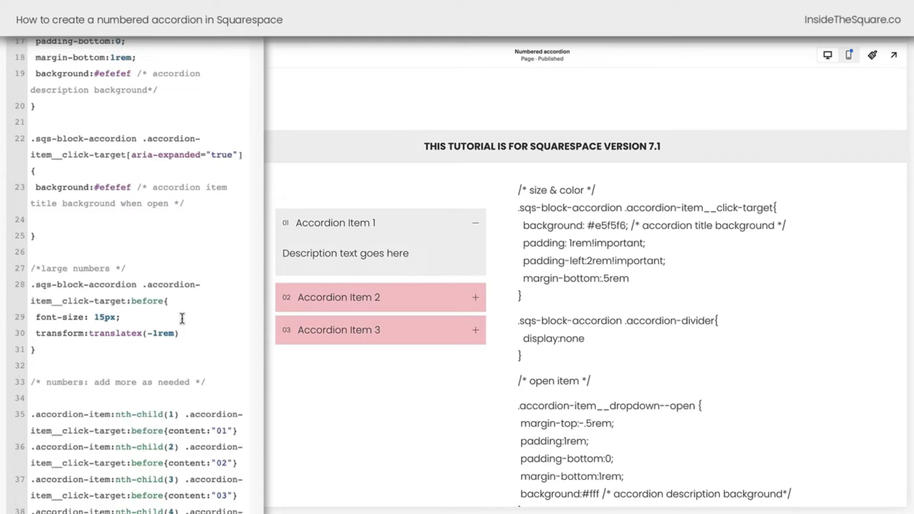
pyautogui.write('background:')
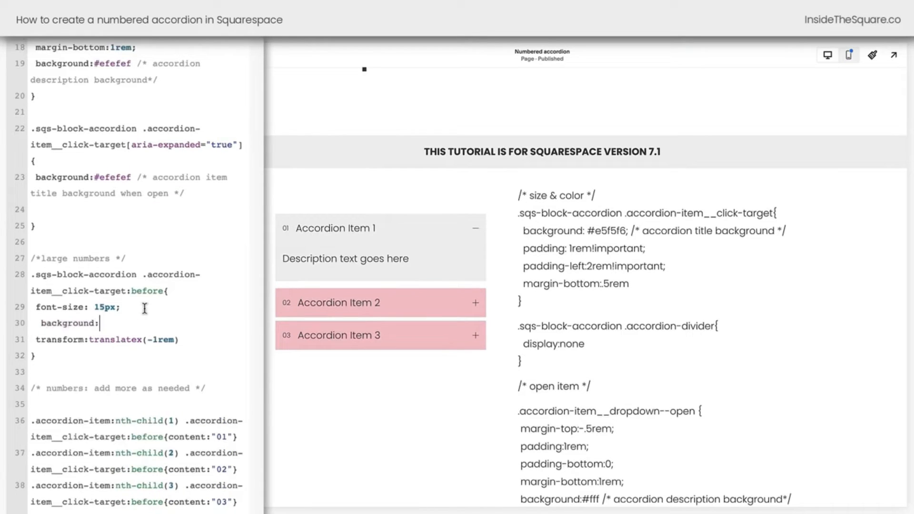
pyautogui.write('#FFF')
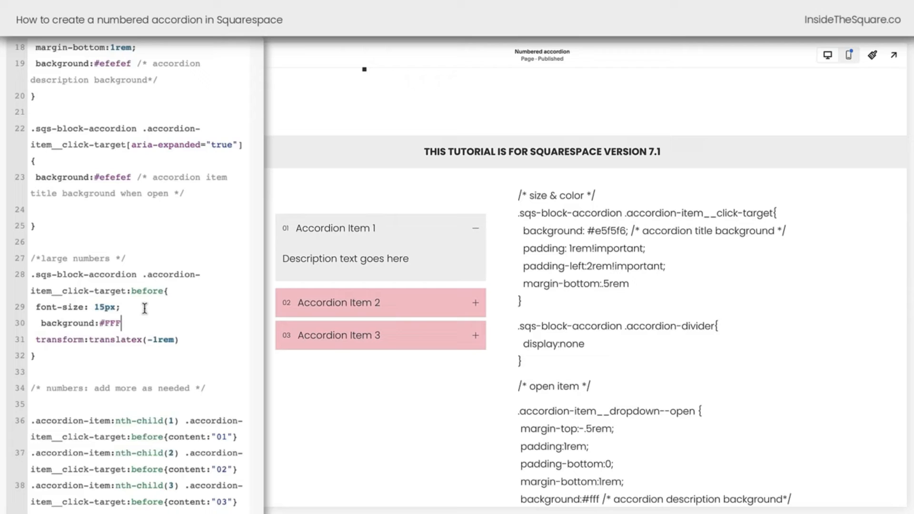
pyautogui.write(';')
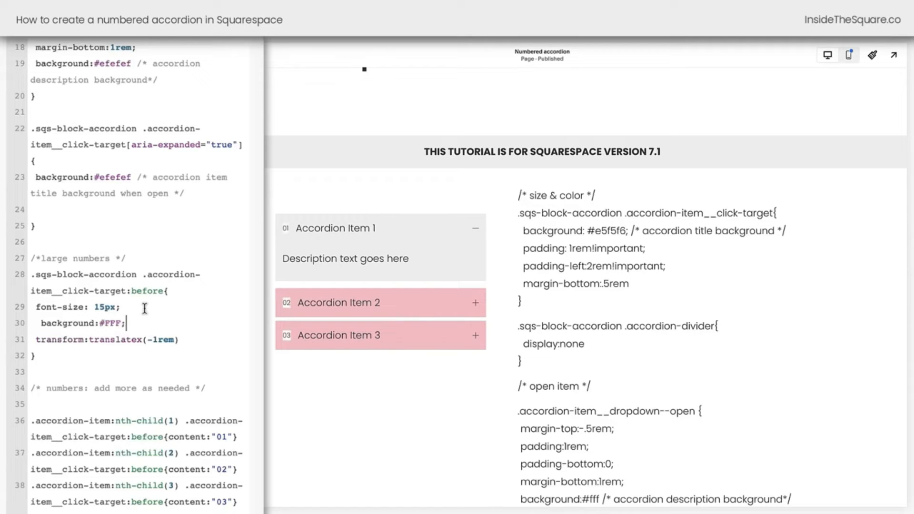
pyautogui.write('padding:')
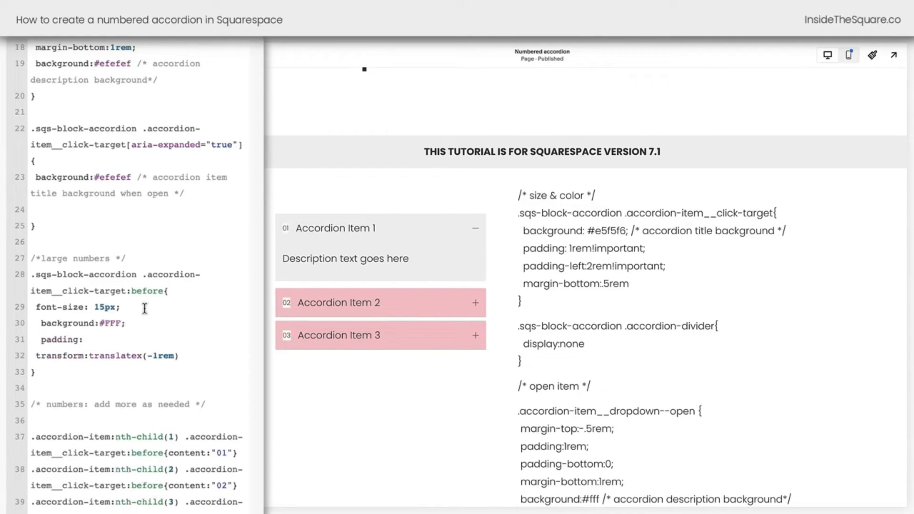
pyautogui.write('5px;')
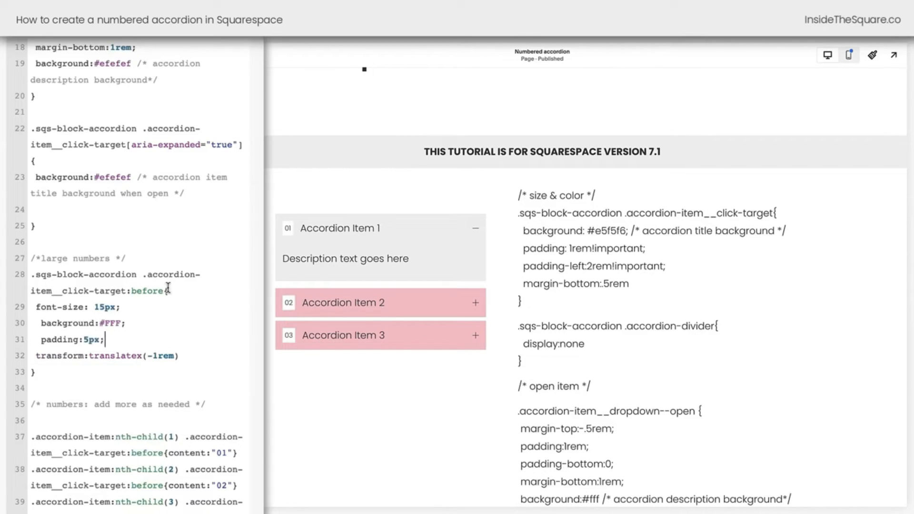
pyautogui.doubleClick(96, 291)
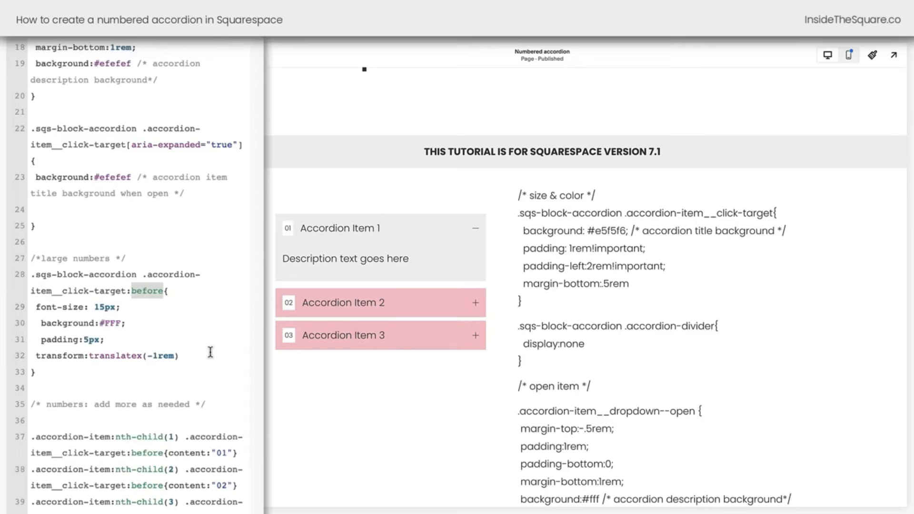
# Scroll to the nth-child(1) rule and retype the number content as FIRST
pyautogui.scroll(-3)
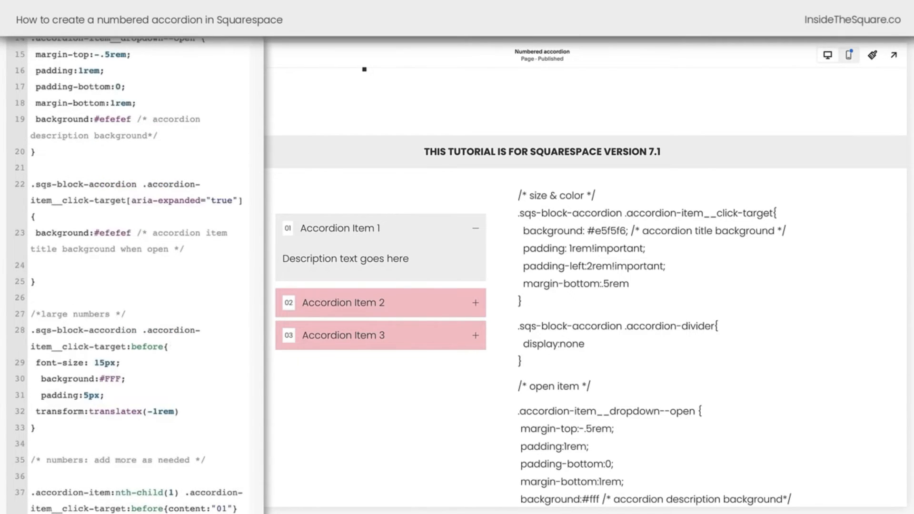
pyautogui.scroll(-3)
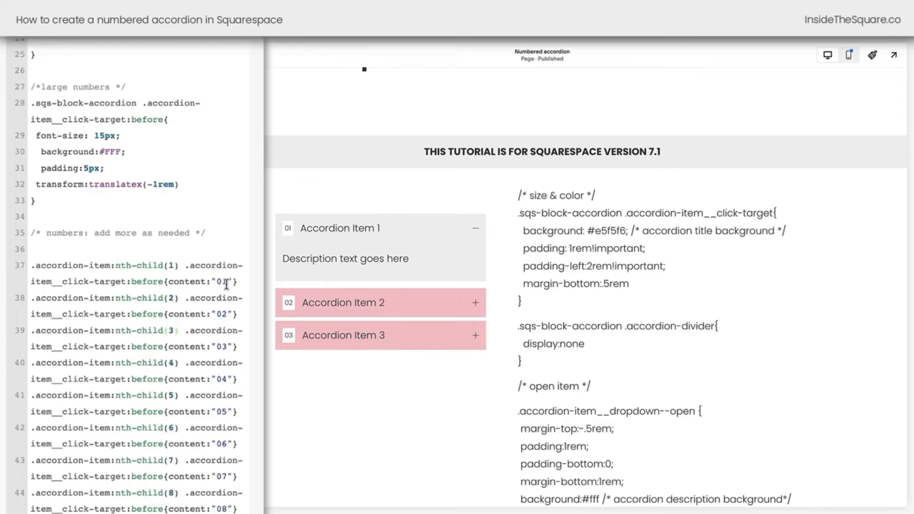
pyautogui.write('FIR')
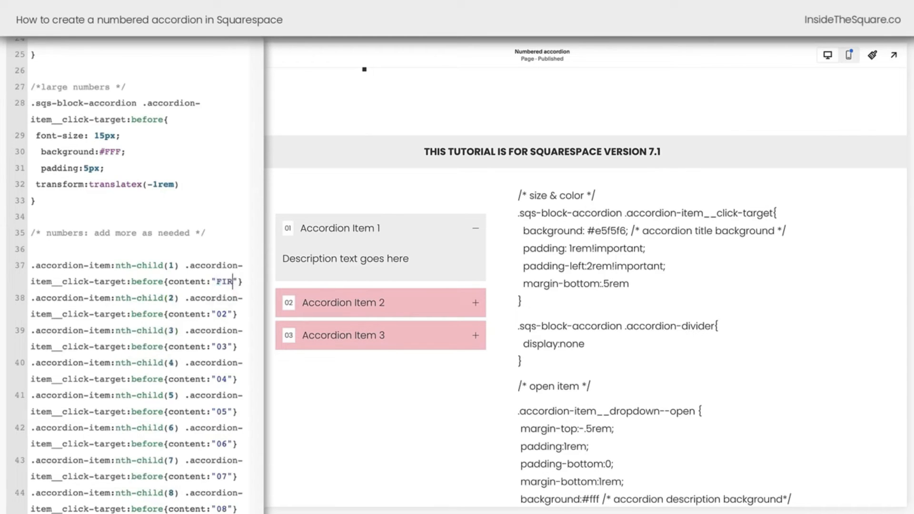
pyautogui.write('ST')
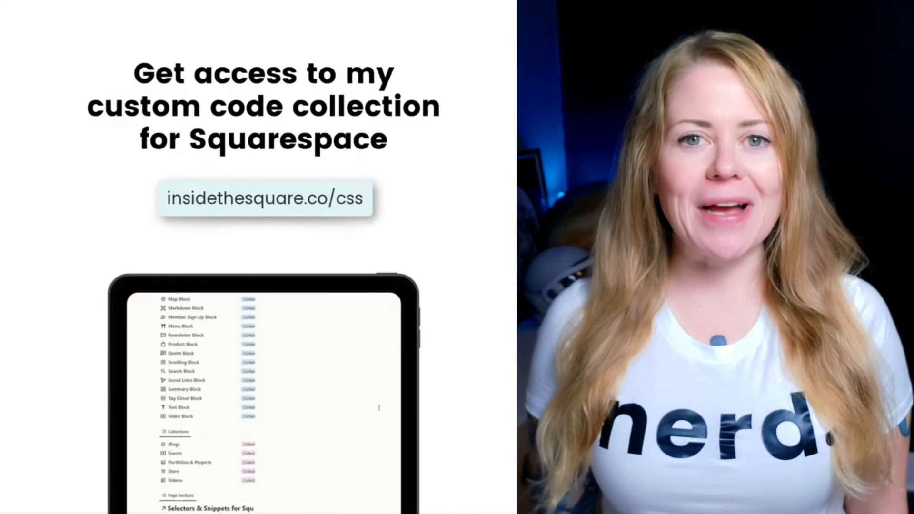
pyautogui.scroll(-3)
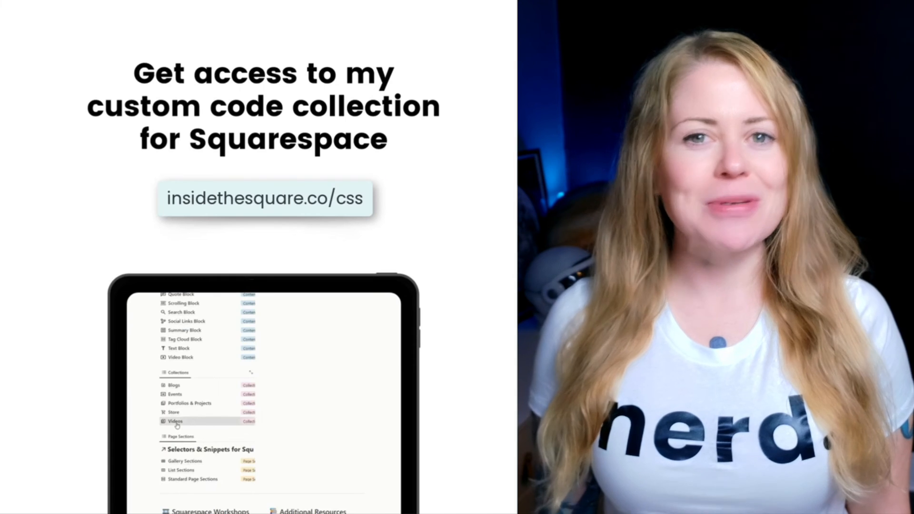